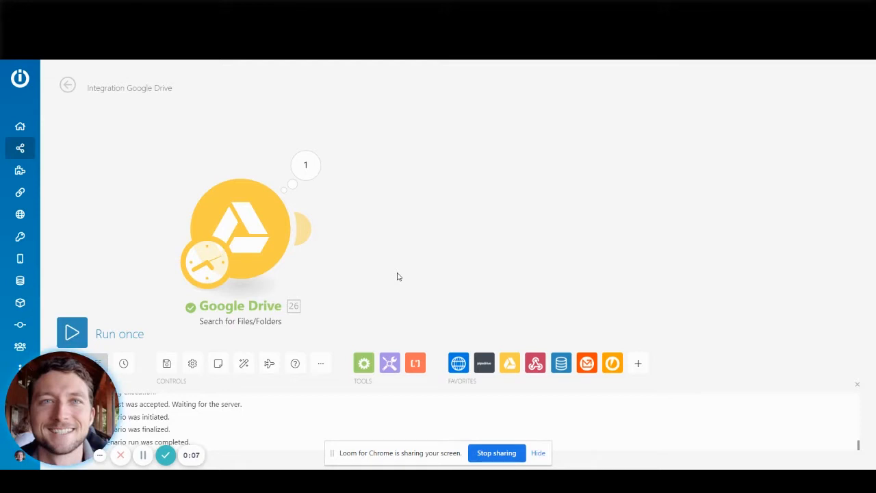
{"action": "mouse_move", "coordinate": [312, 180]}
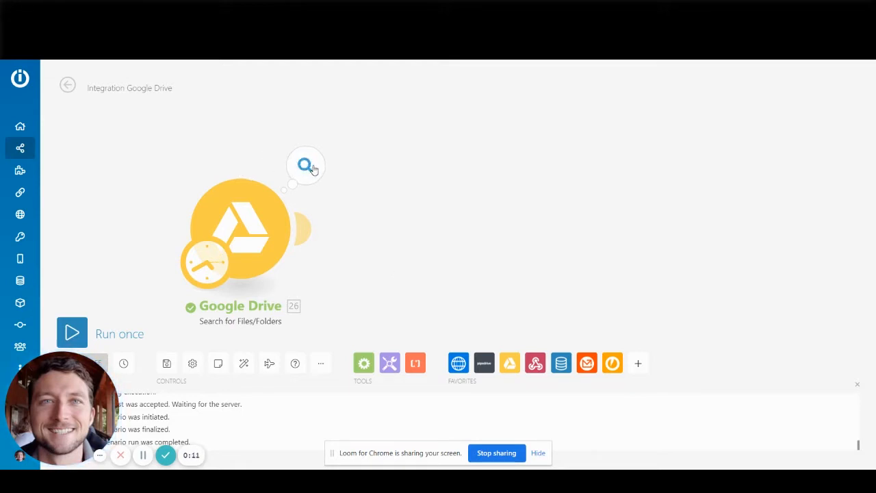
- Show the Google Drive search step's operation results with its input and output bundles
{"action": "left_click", "coordinate": [305, 165]}
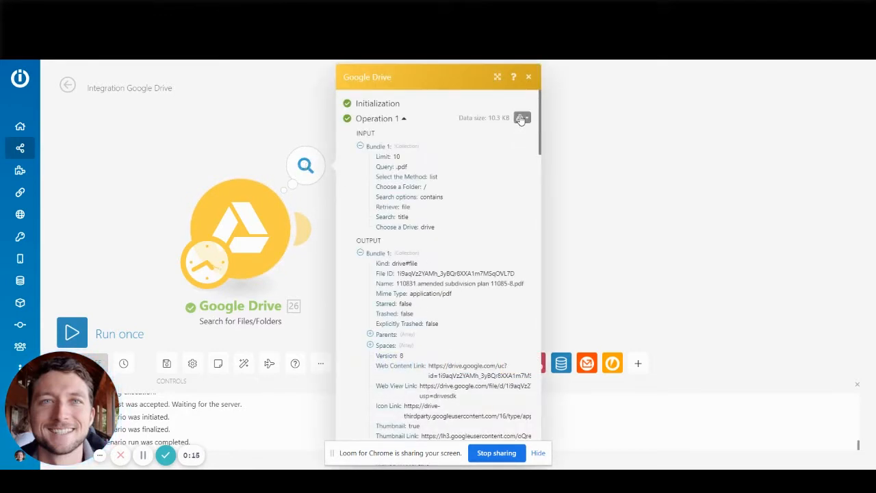
- Download the output bundles as raw content and locate the file's export download link
{"action": "left_click", "coordinate": [521, 118]}
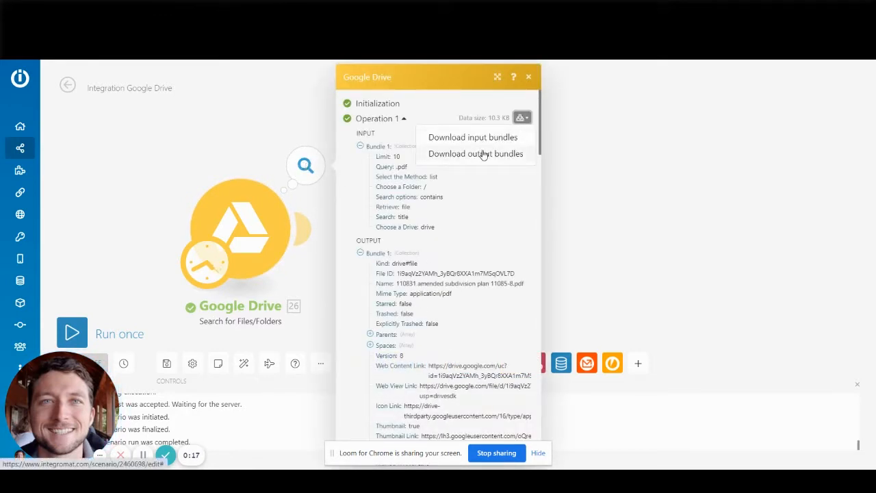
{"action": "left_click", "coordinate": [475, 153]}
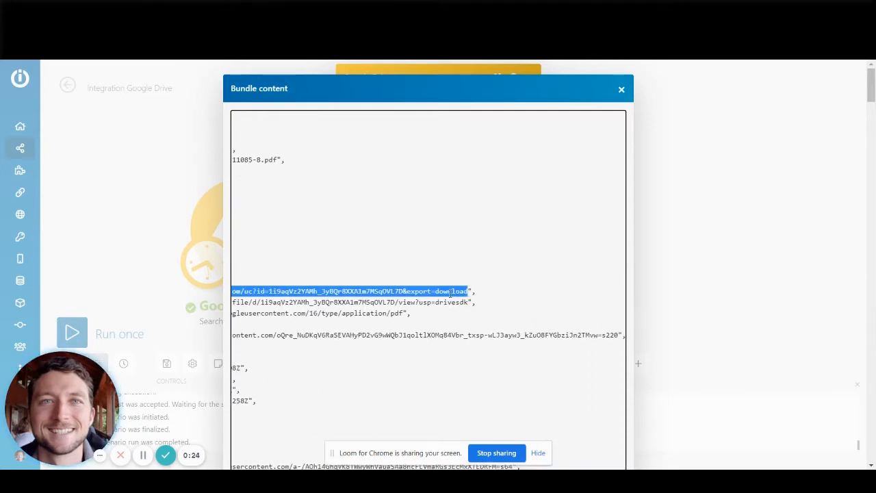
{"action": "mouse_move", "coordinate": [630, 390]}
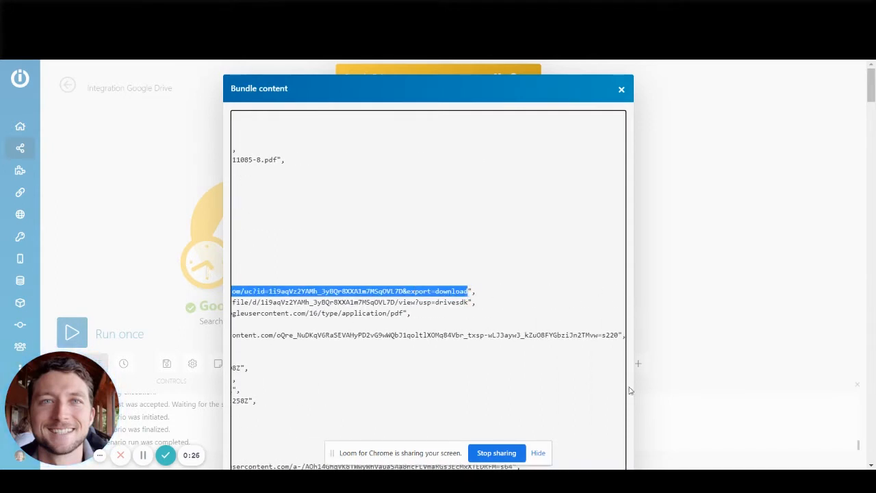
- Add a Google Drive 'Download a File' module after the search
{"action": "left_click", "coordinate": [621, 89]}
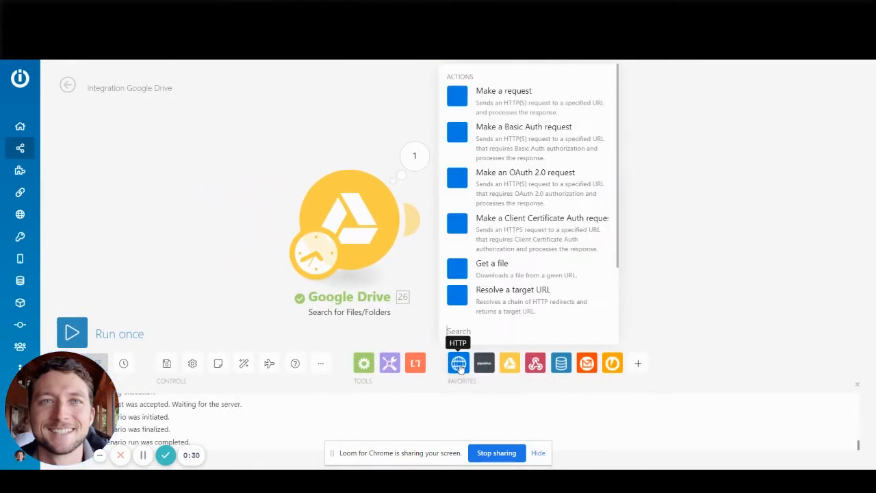
{"action": "left_click", "coordinate": [509, 362]}
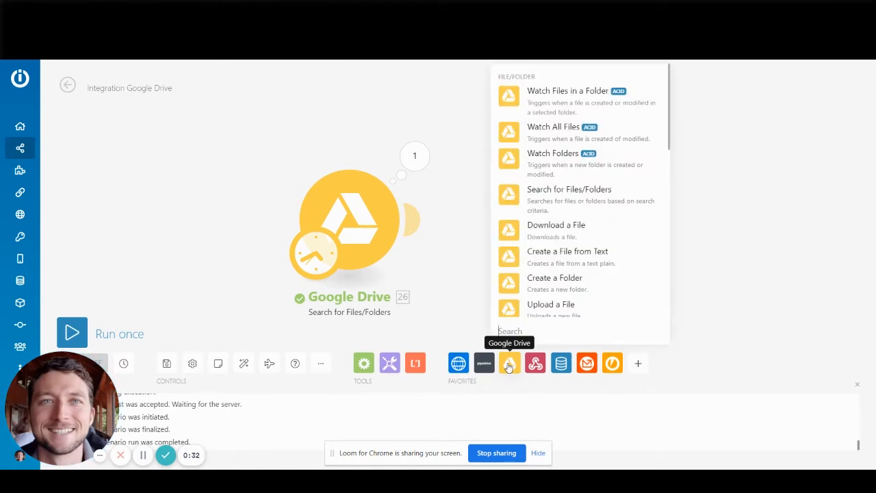
{"action": "left_click", "coordinate": [556, 225]}
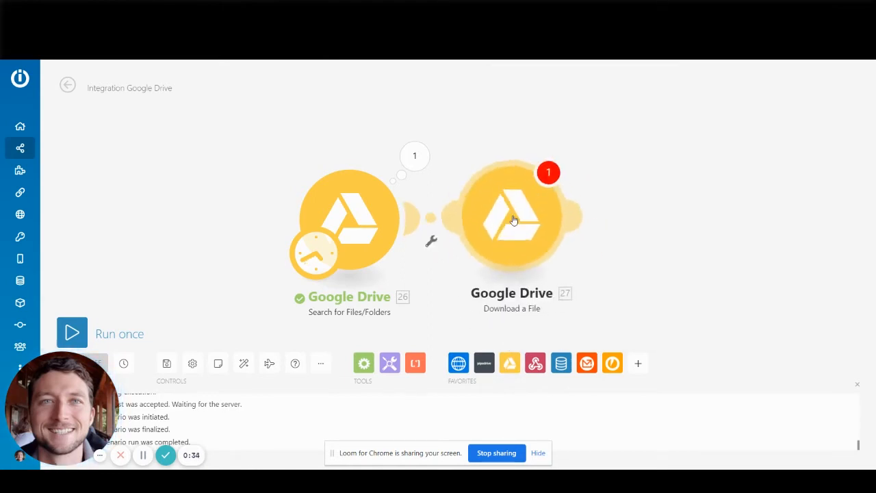
- Map the found file's ID into the download module's File ID and confirm
{"action": "left_click", "coordinate": [512, 217]}
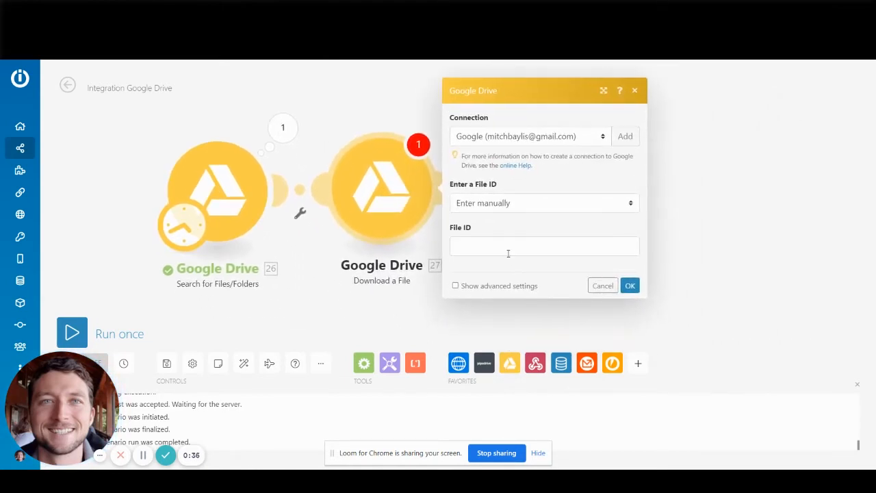
{"action": "left_click", "coordinate": [545, 246]}
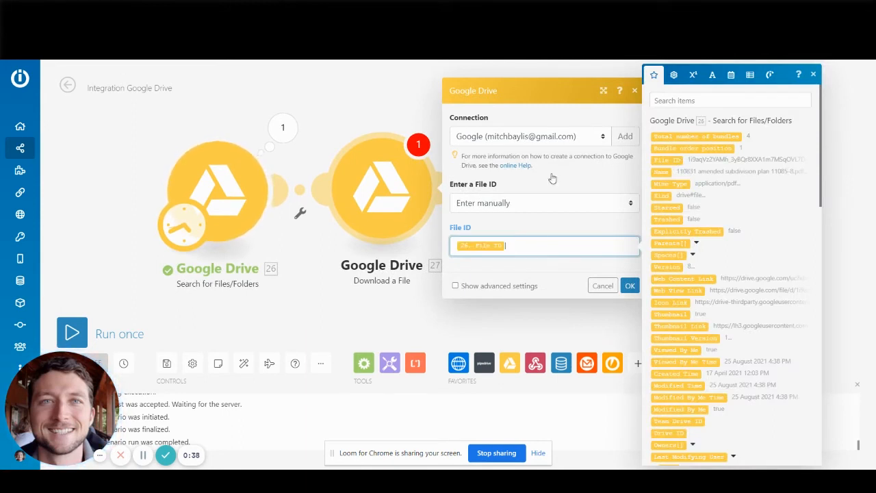
{"action": "left_click", "coordinate": [602, 286]}
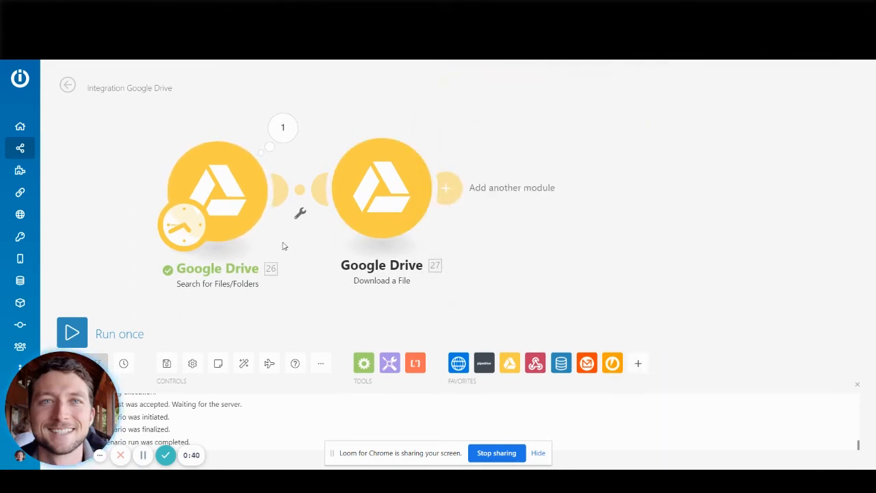
{"action": "mouse_move", "coordinate": [413, 211]}
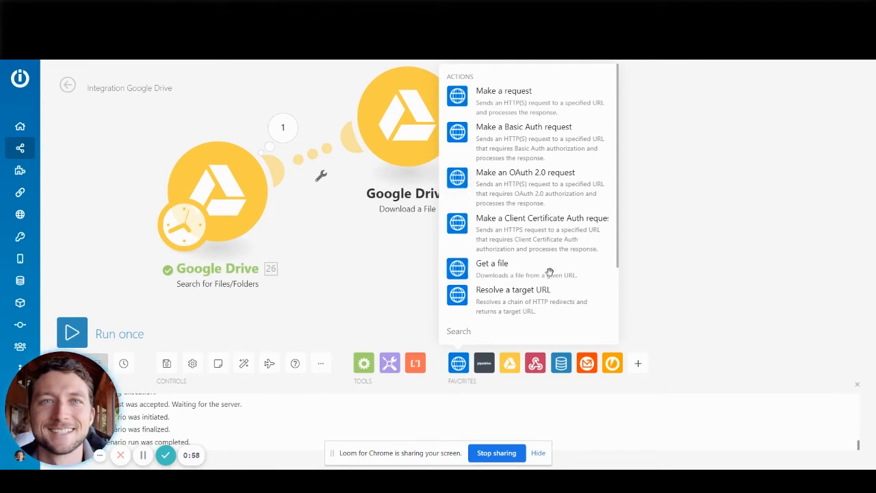
- Add an HTTP 'Get a file' branch and set its URL to the Drive export download link
{"action": "left_click", "coordinate": [491, 263]}
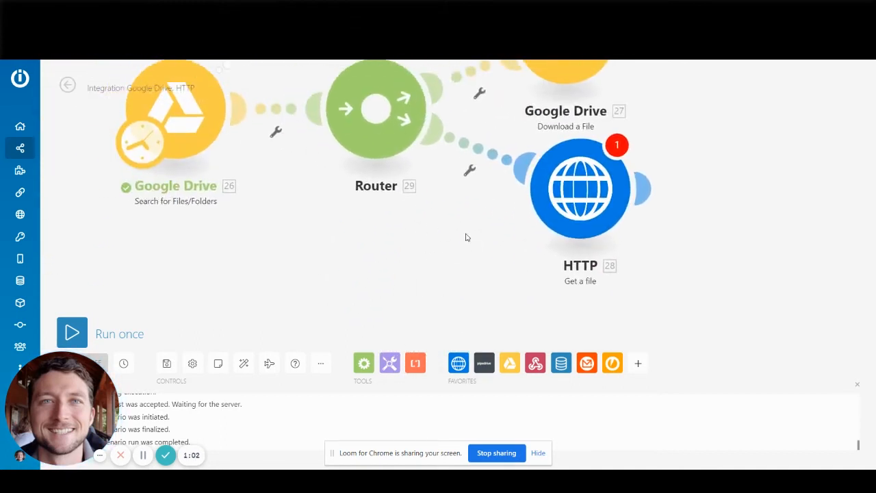
{"action": "left_click", "coordinate": [580, 188]}
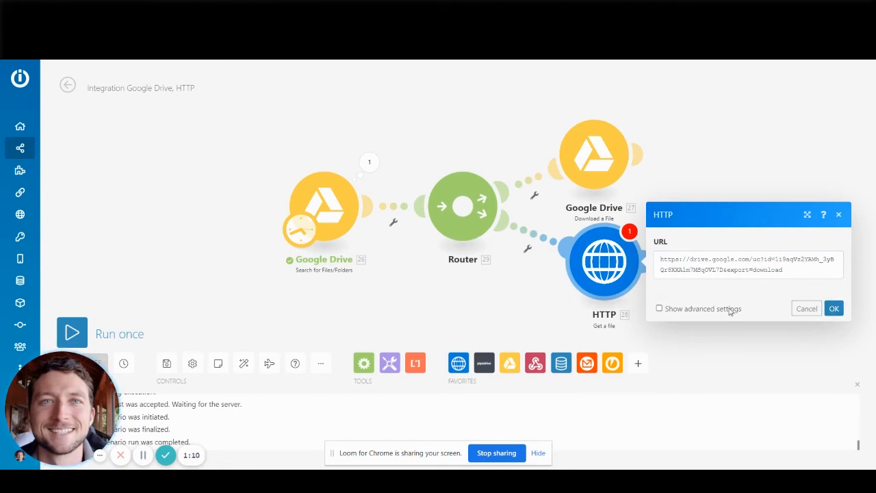
{"action": "mouse_move", "coordinate": [718, 358]}
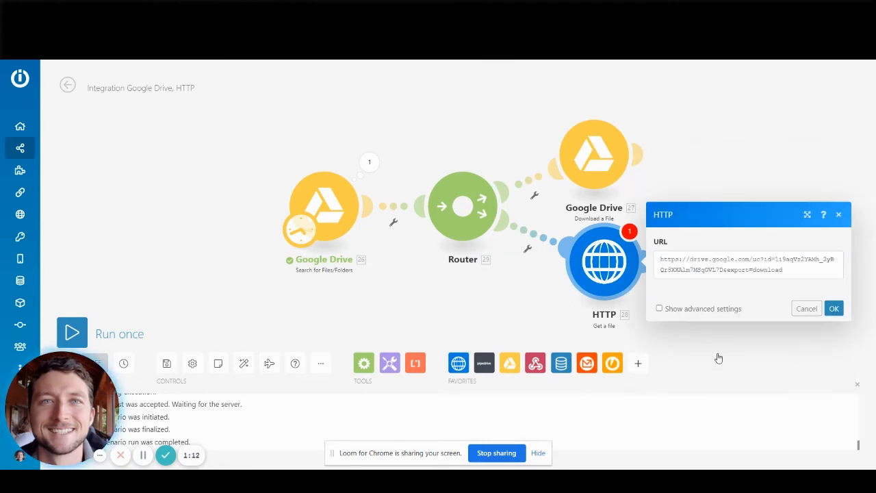
- Run the scenario once and verify the HTTP step returned status 200 with the PDF
{"action": "left_click", "coordinate": [834, 308]}
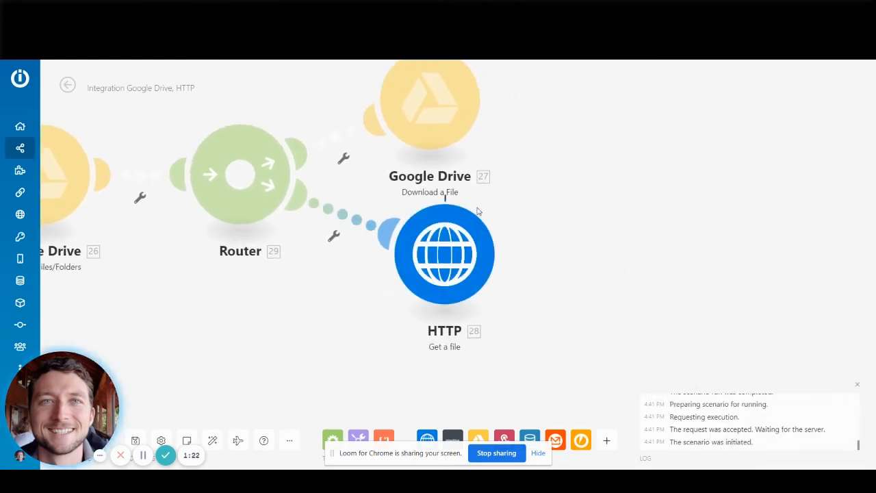
{"action": "mouse_move", "coordinate": [455, 238]}
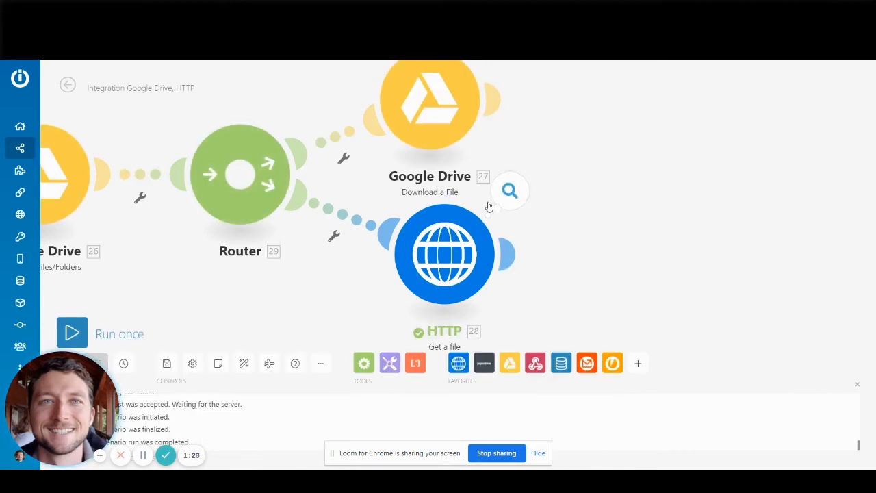
{"action": "left_click", "coordinate": [509, 190]}
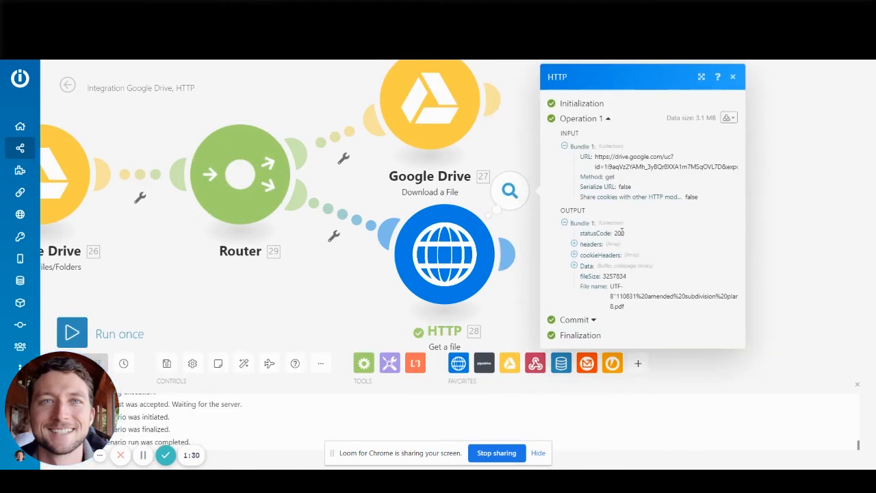
{"action": "left_click", "coordinate": [575, 265]}
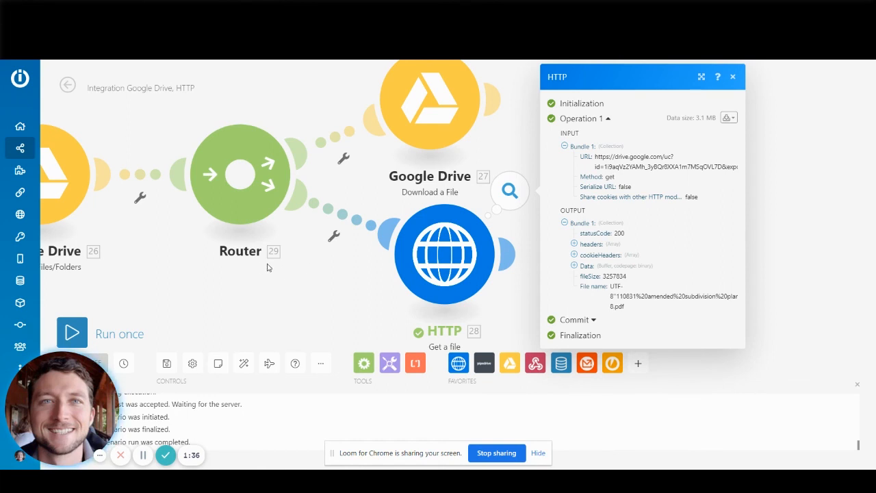
{"action": "left_click", "coordinate": [732, 77]}
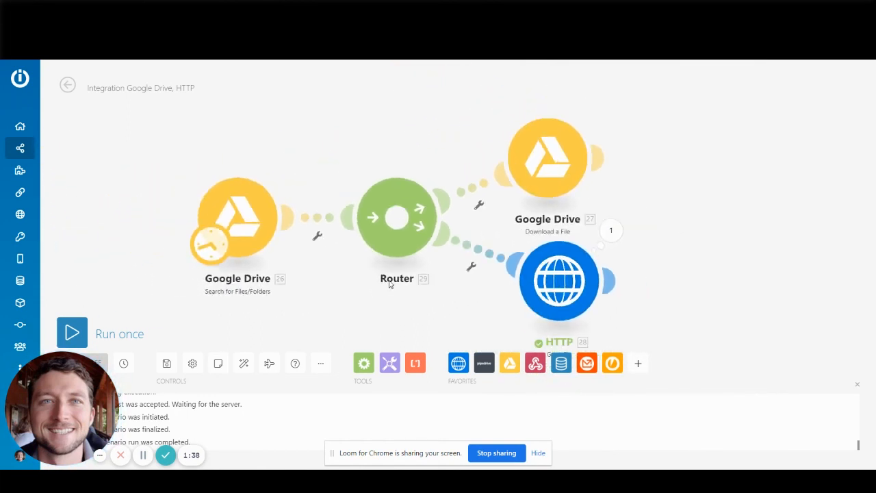